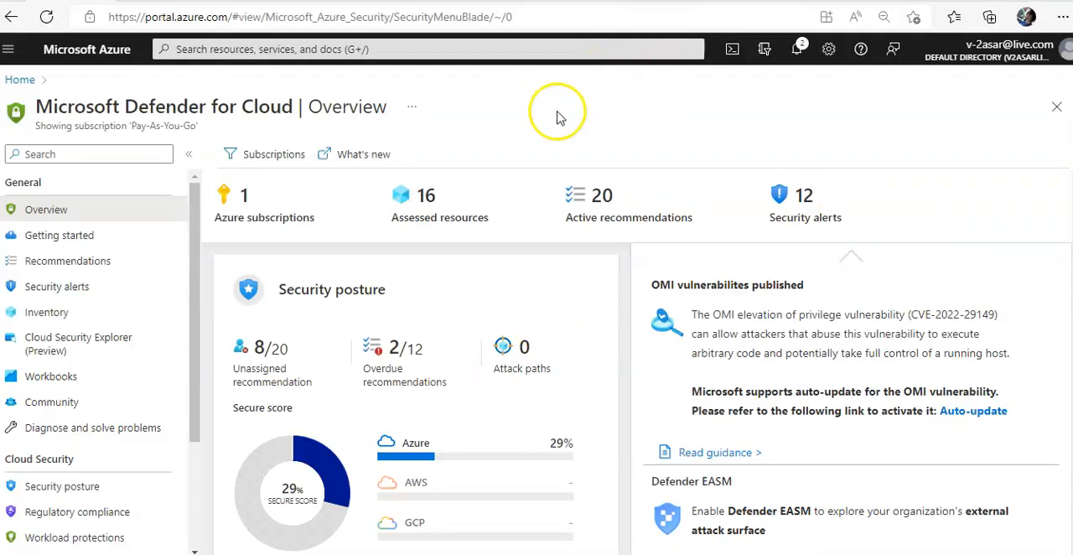
- Go full screen and navigate to Defender for Cloud's Environment settings
key(F11)
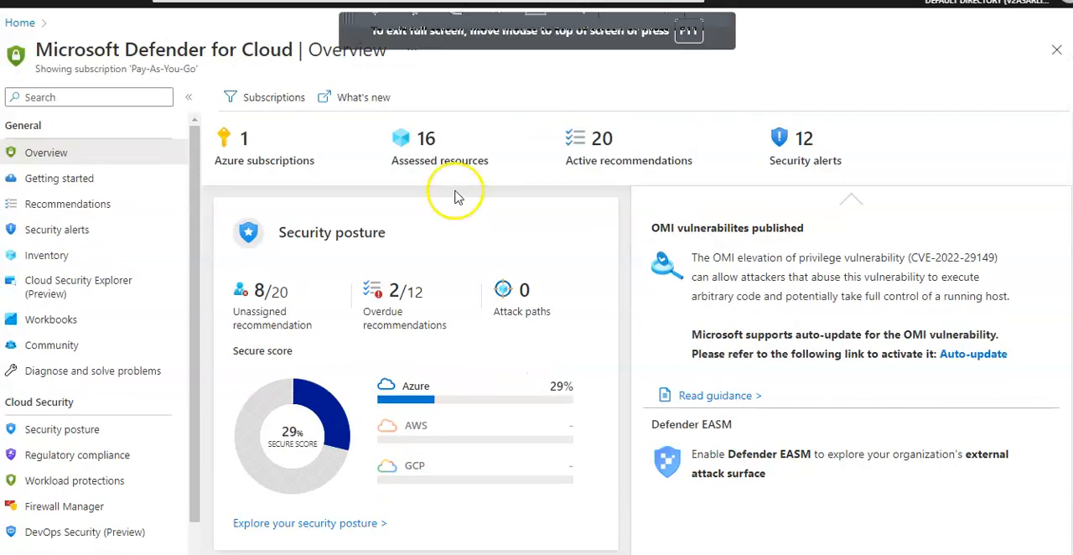
mouse_move(183, 219)
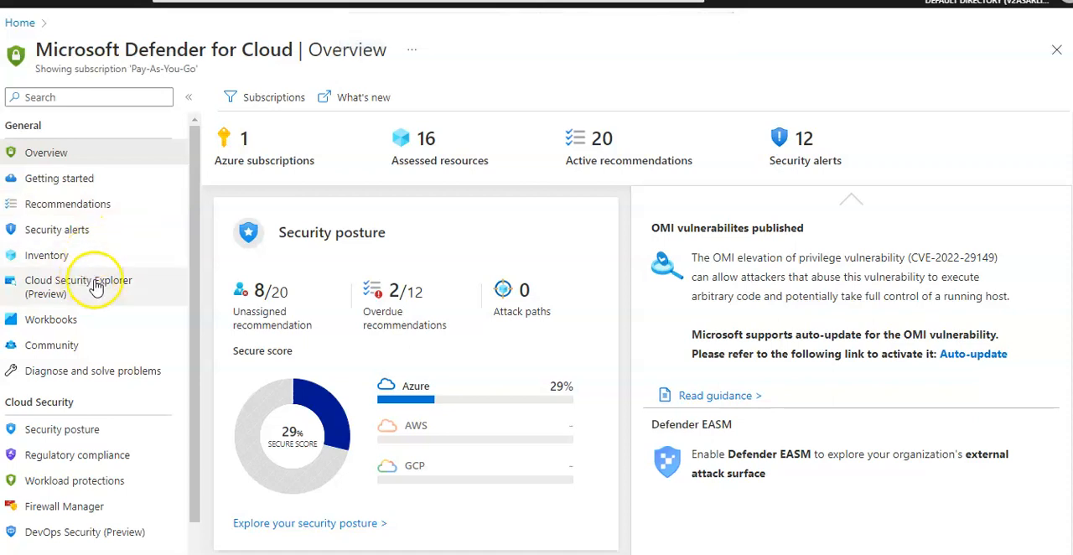
click(73, 521)
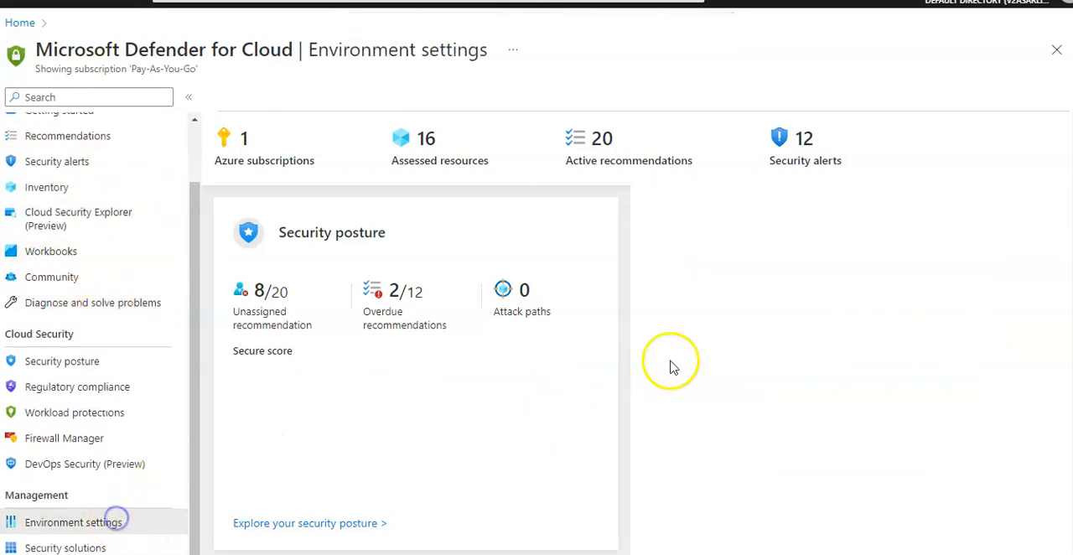
- Expand Tenant Root Group to reach Pay-As-You-Go, dismissing the auto-provisioning announcement
click(73, 521)
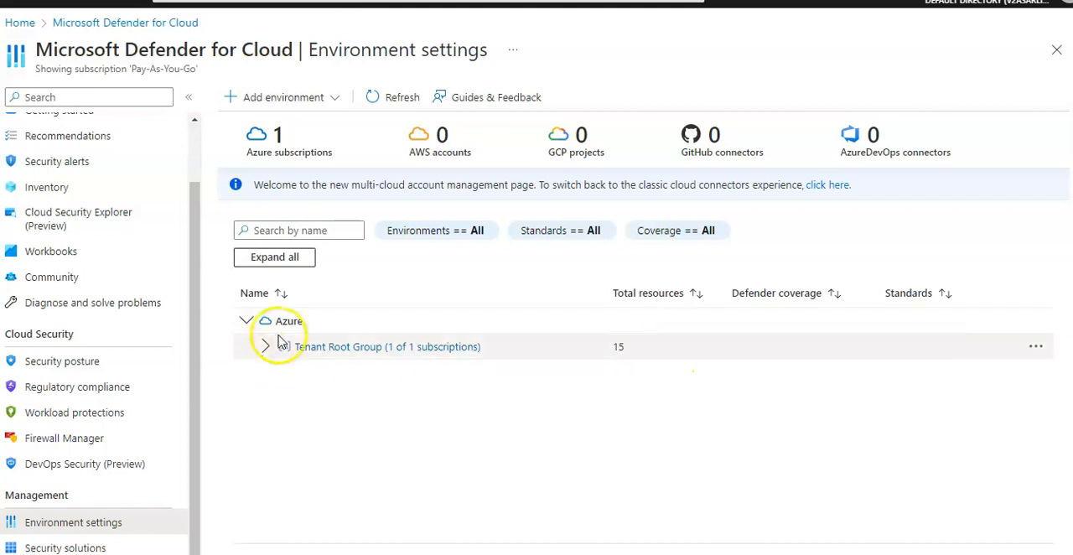
click(385, 346)
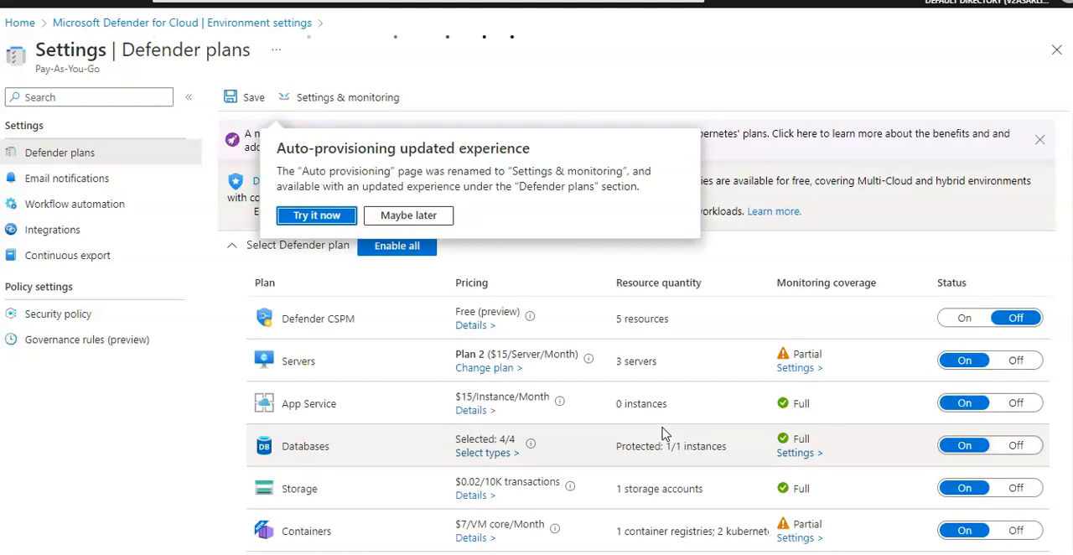
click(408, 216)
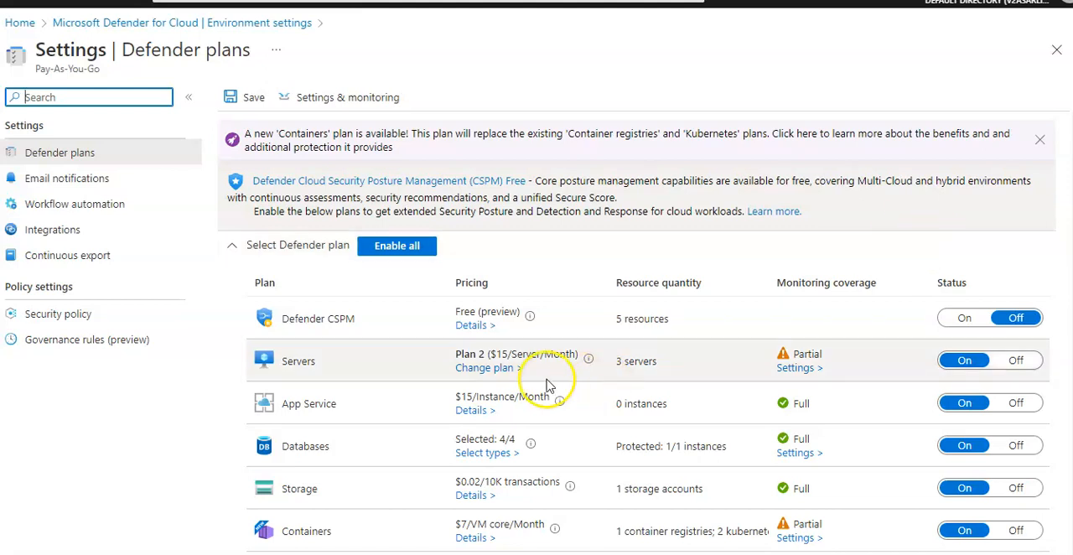
scroll(down, 3)
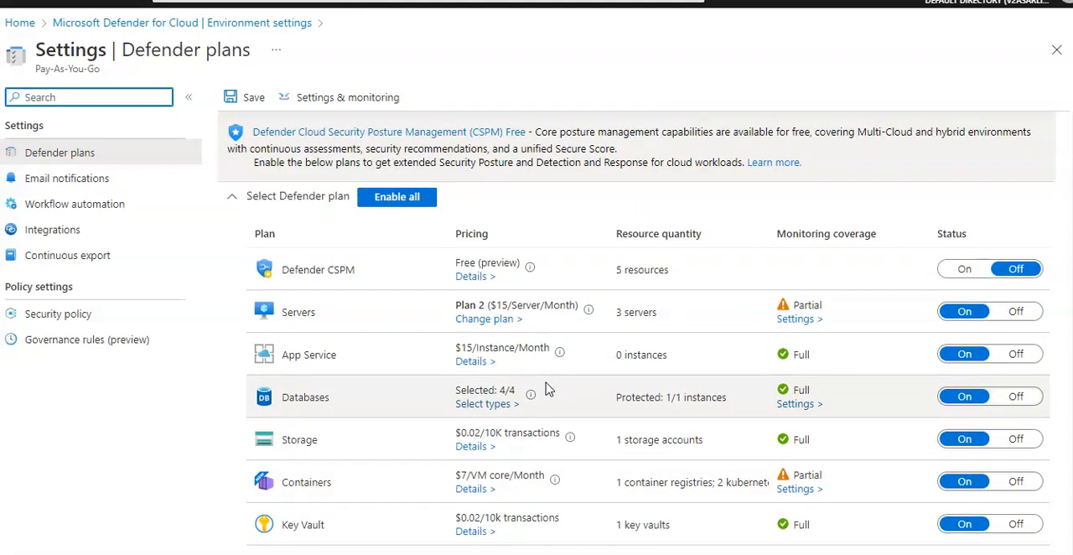
mouse_move(448, 442)
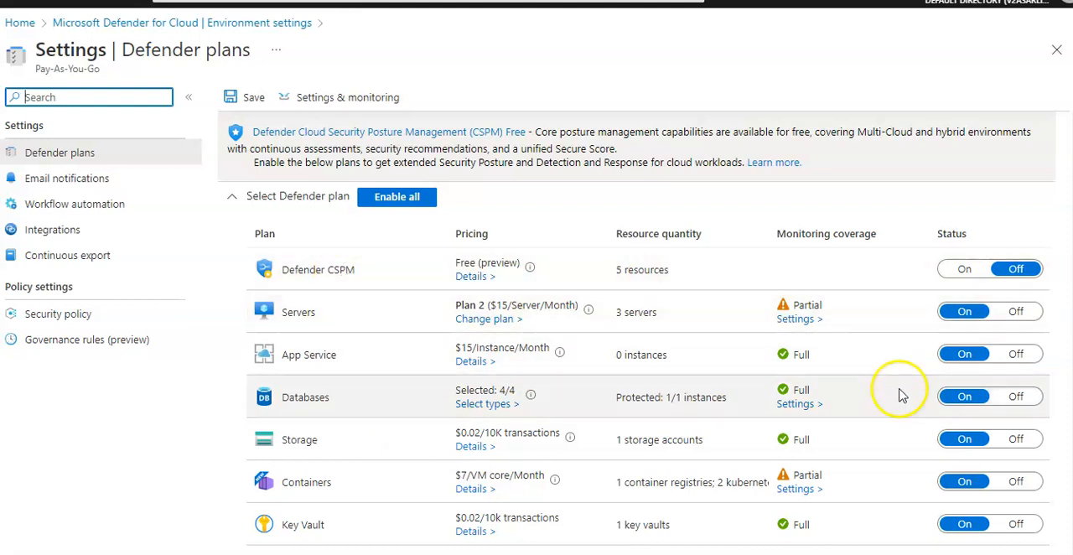
mouse_move(876, 377)
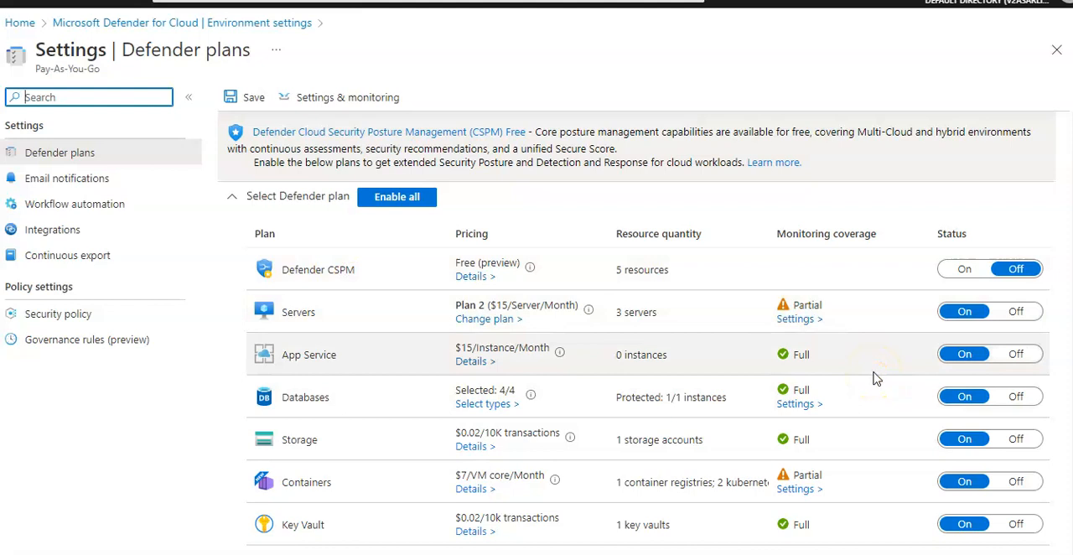
- In Integrations, uncheck Defender for Cloud Apps data access and enable Endpoint for Linux machines
click(52, 229)
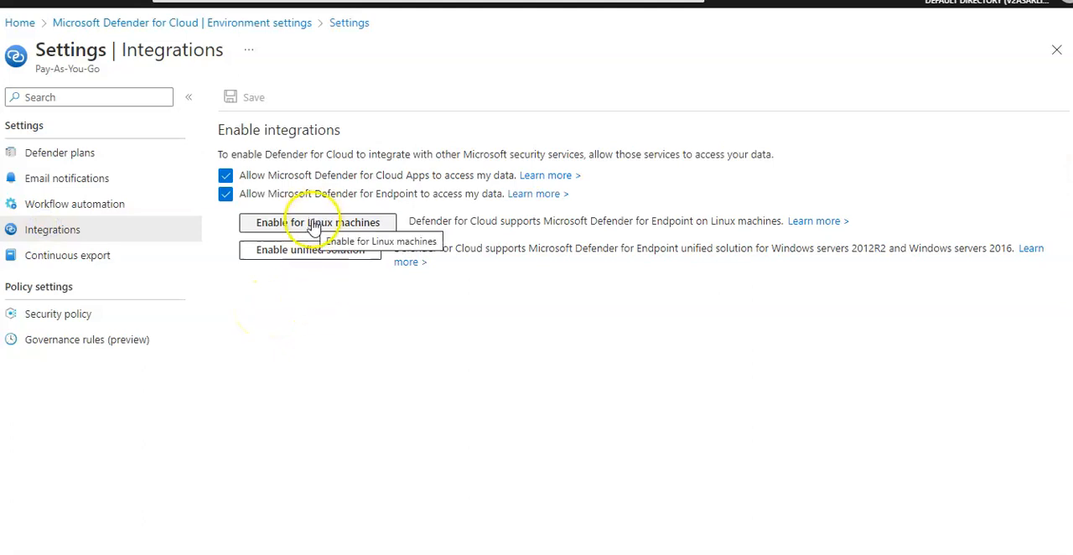
mouse_move(317, 249)
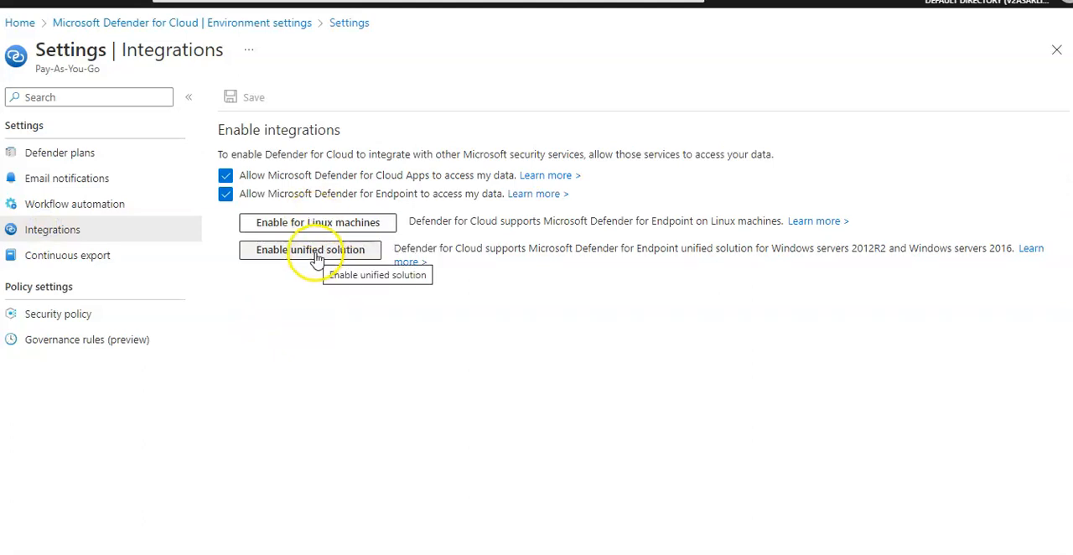
mouse_move(279, 170)
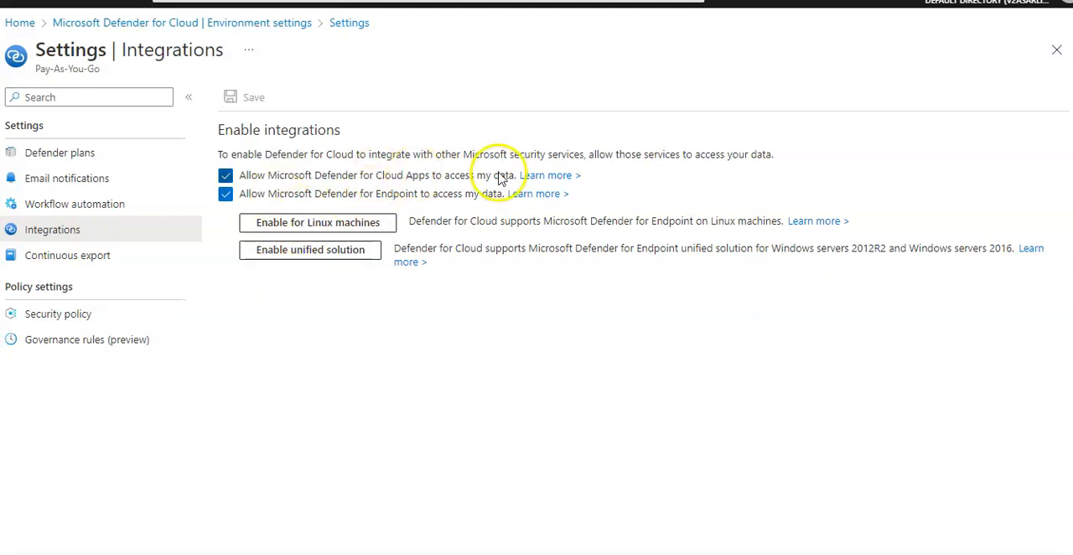
mouse_move(505, 201)
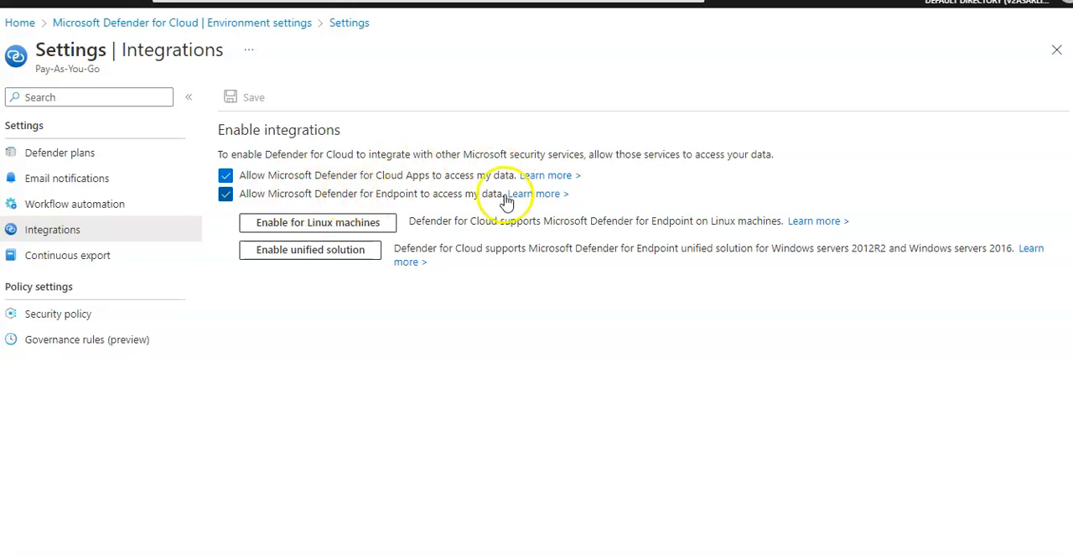
mouse_move(426, 210)
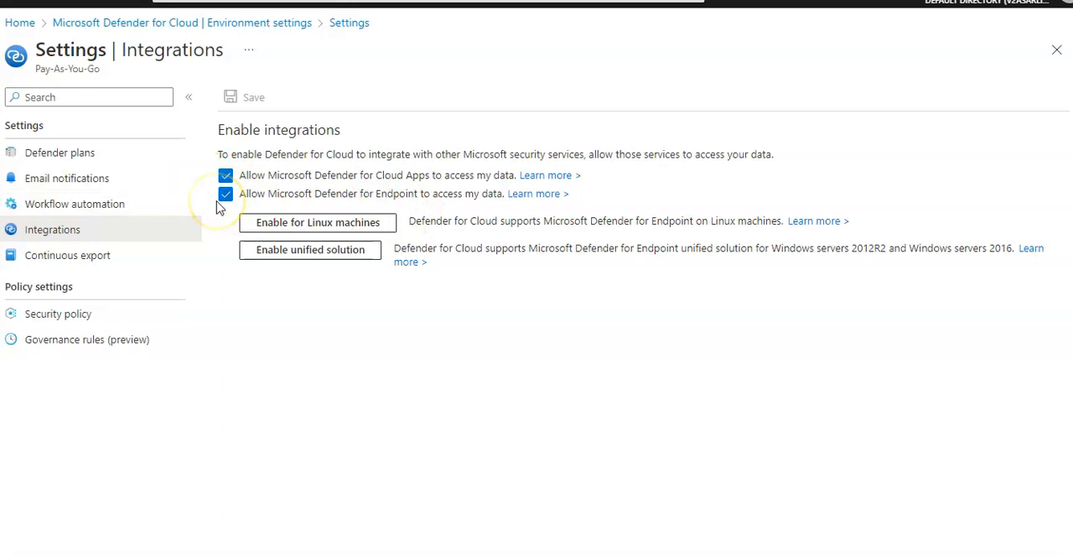
click(226, 175)
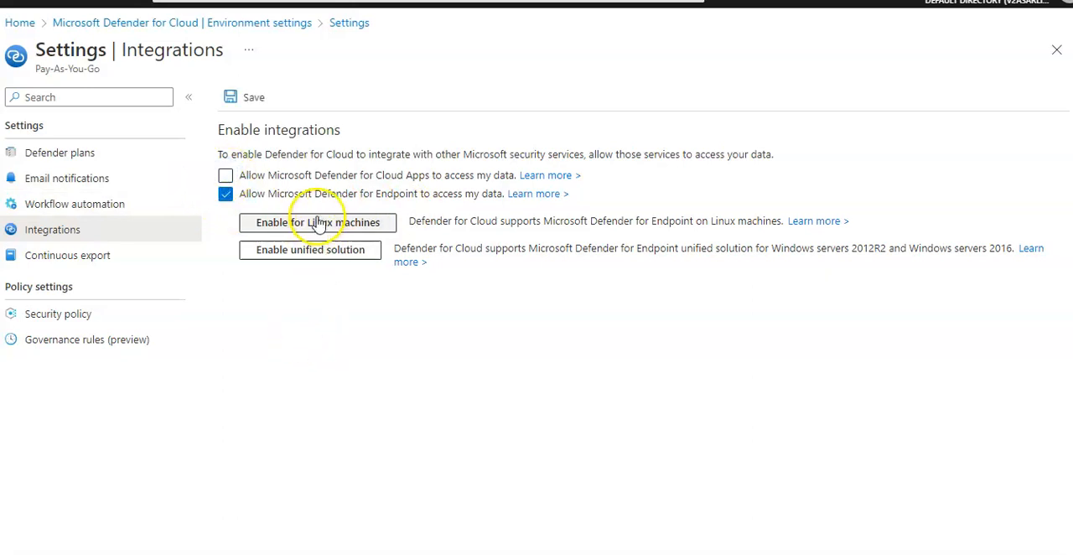
click(317, 222)
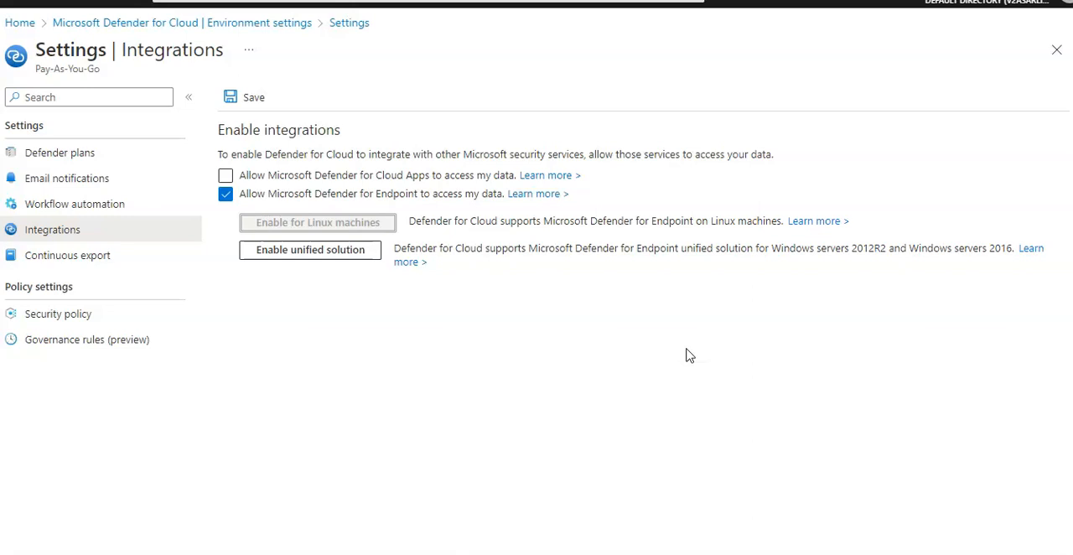
- Save the integration changes and confirm enabling Linux machines for Endpoint
click(315, 222)
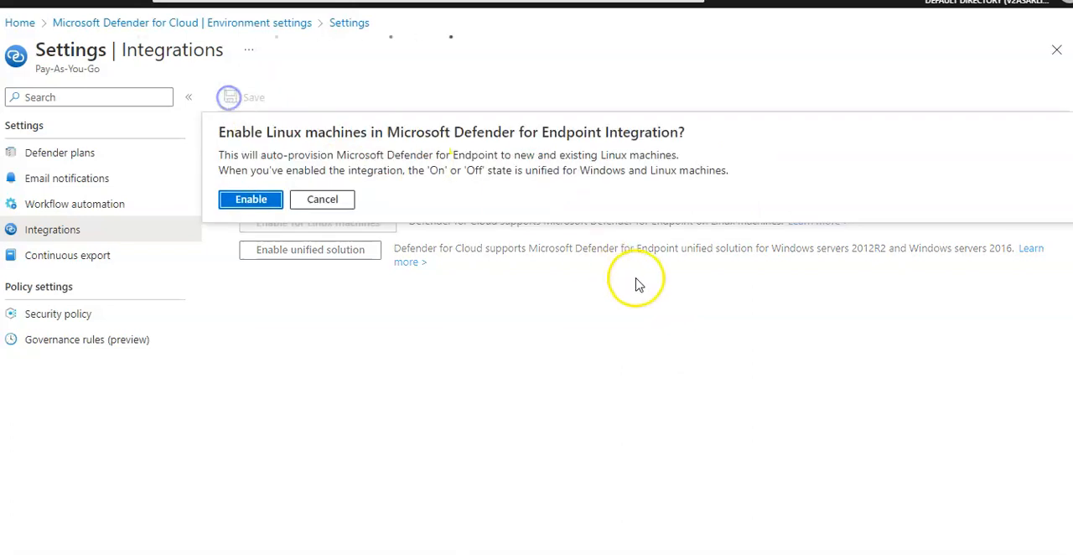
mouse_move(317, 147)
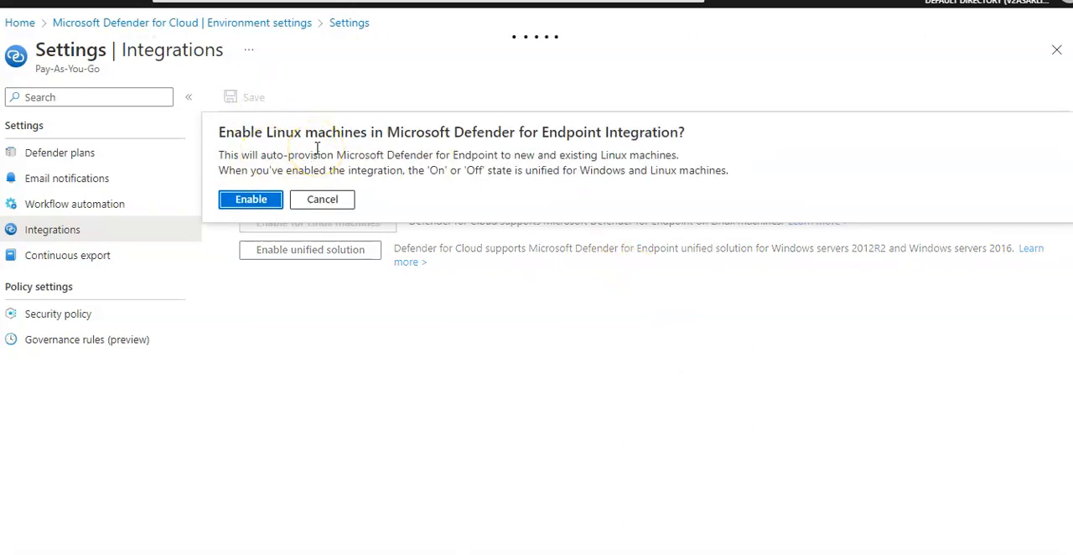
mouse_move(565, 377)
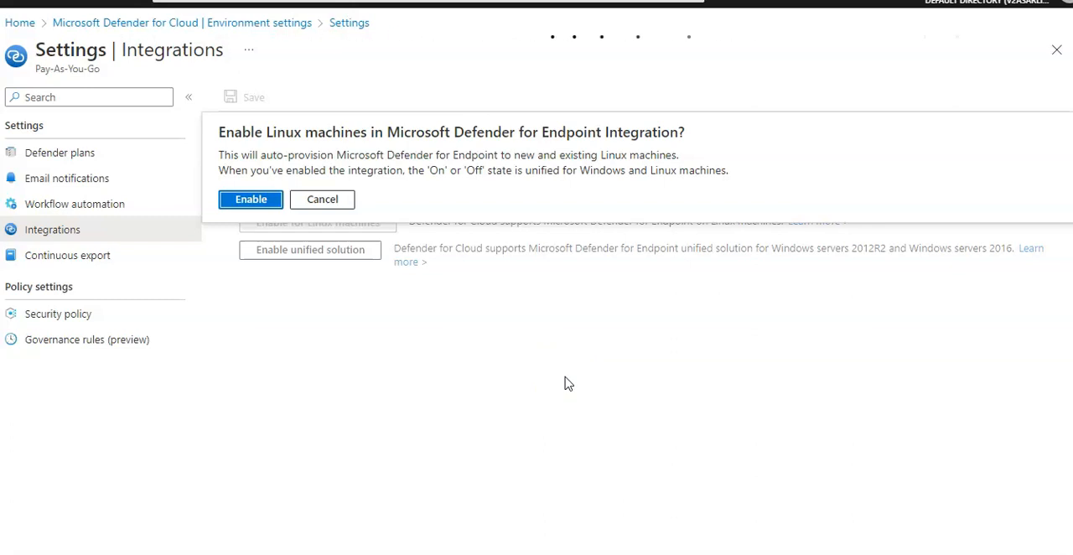
click(251, 199)
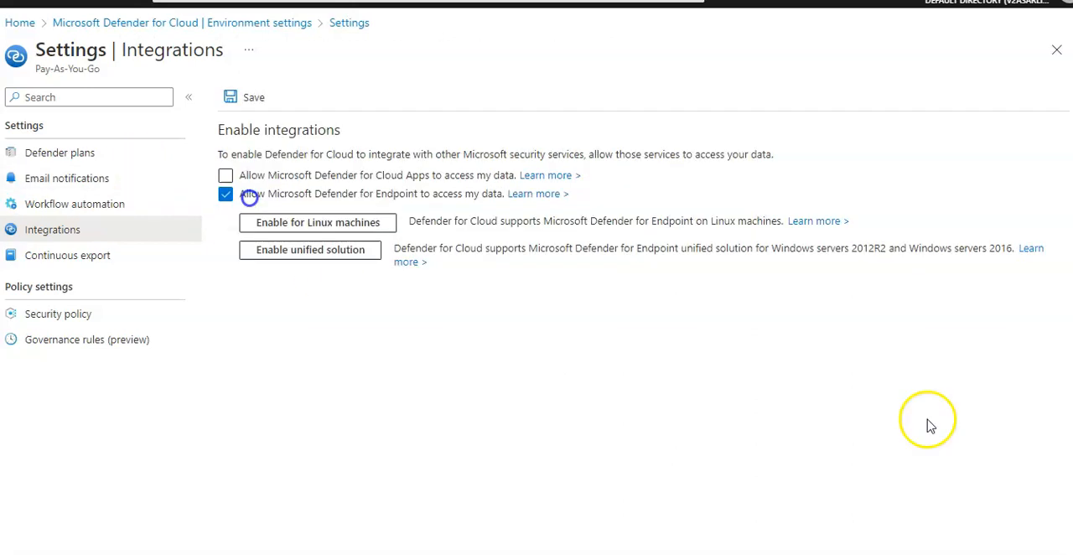
- Wait for the 'Threat detection settings were saved successfully' notification and close it
click(252, 96)
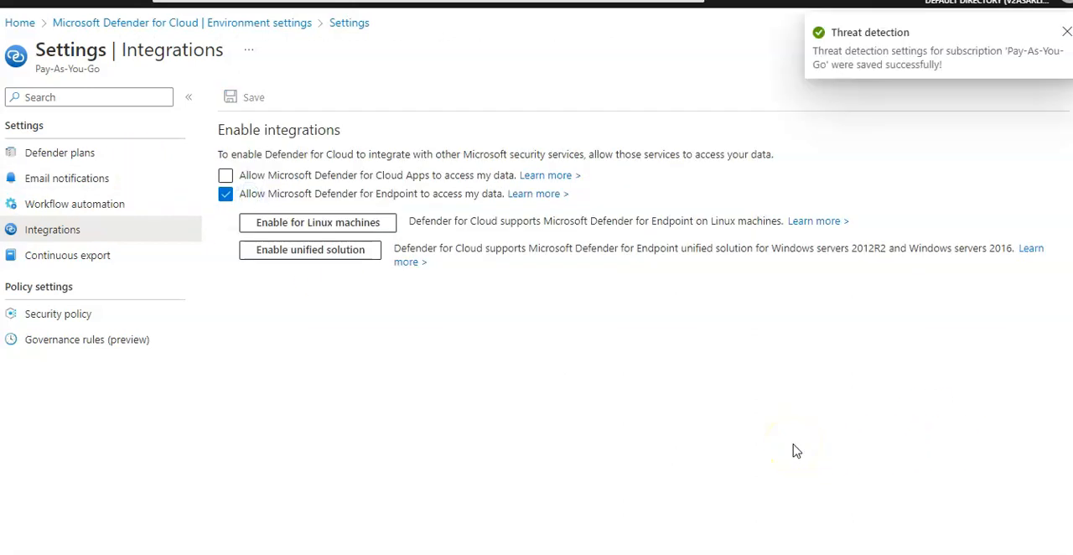
click(316, 222)
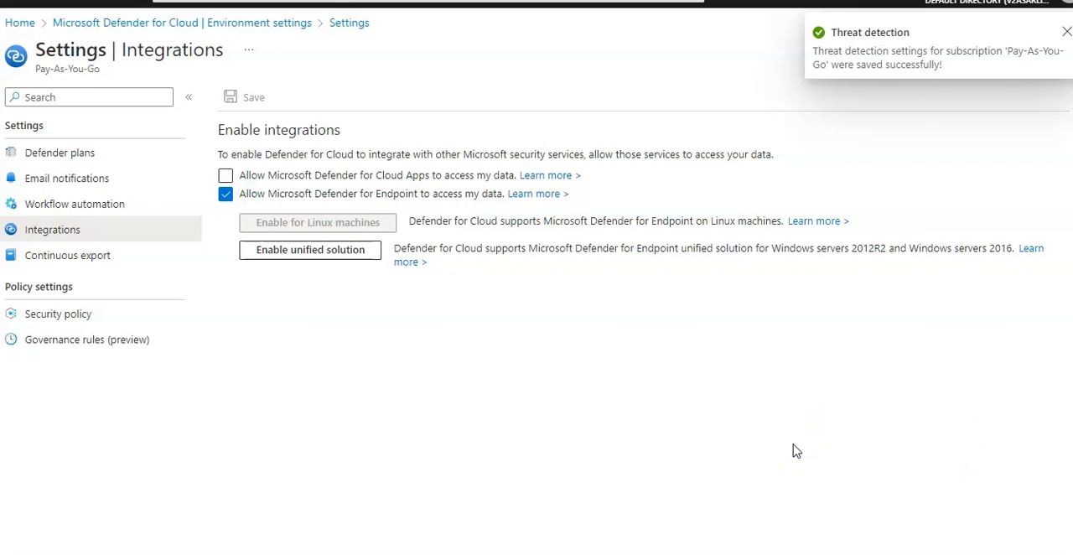
click(1066, 31)
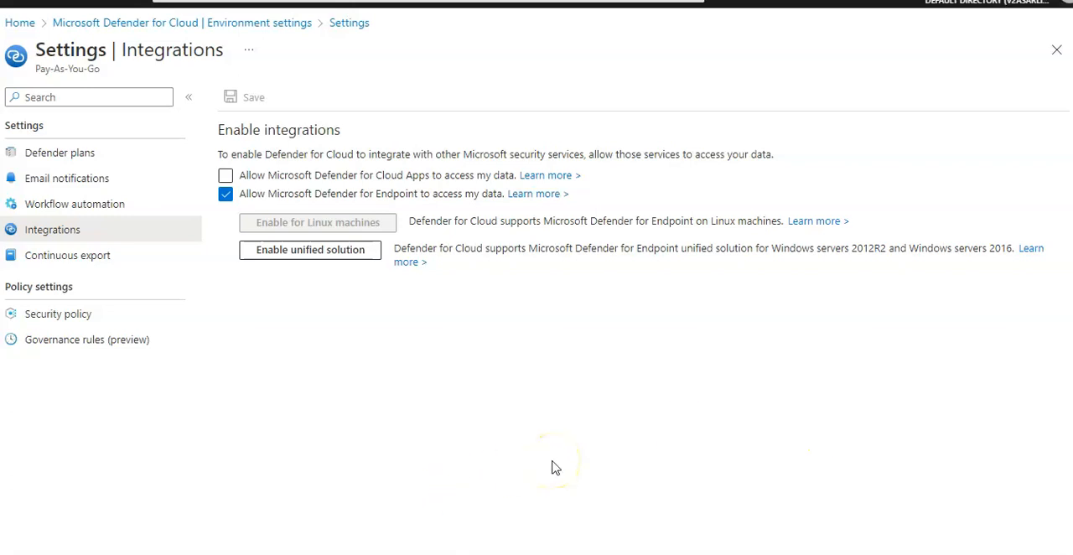
mouse_move(553, 468)
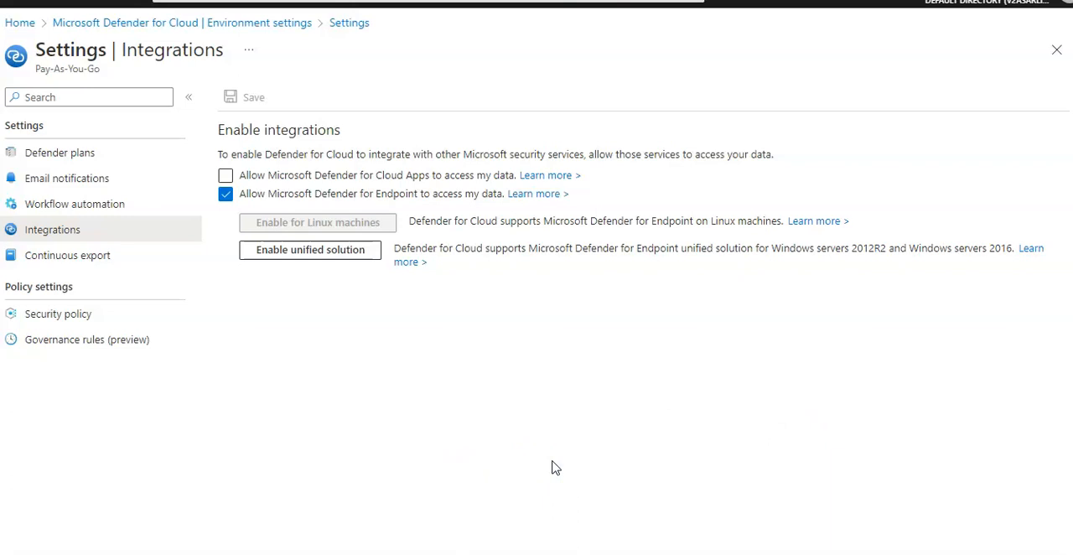